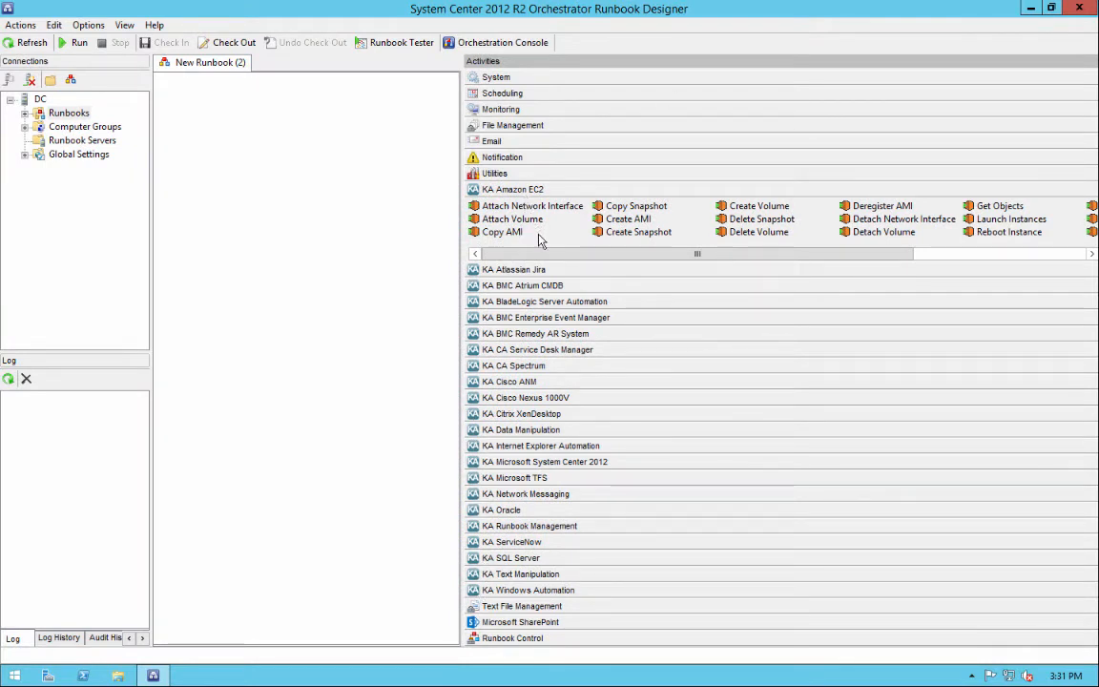
# - Expand the KA Amazon EC2, KA Network Messaging and KA SQL Server integration packs to show their activities
pyautogui.click(515, 206)
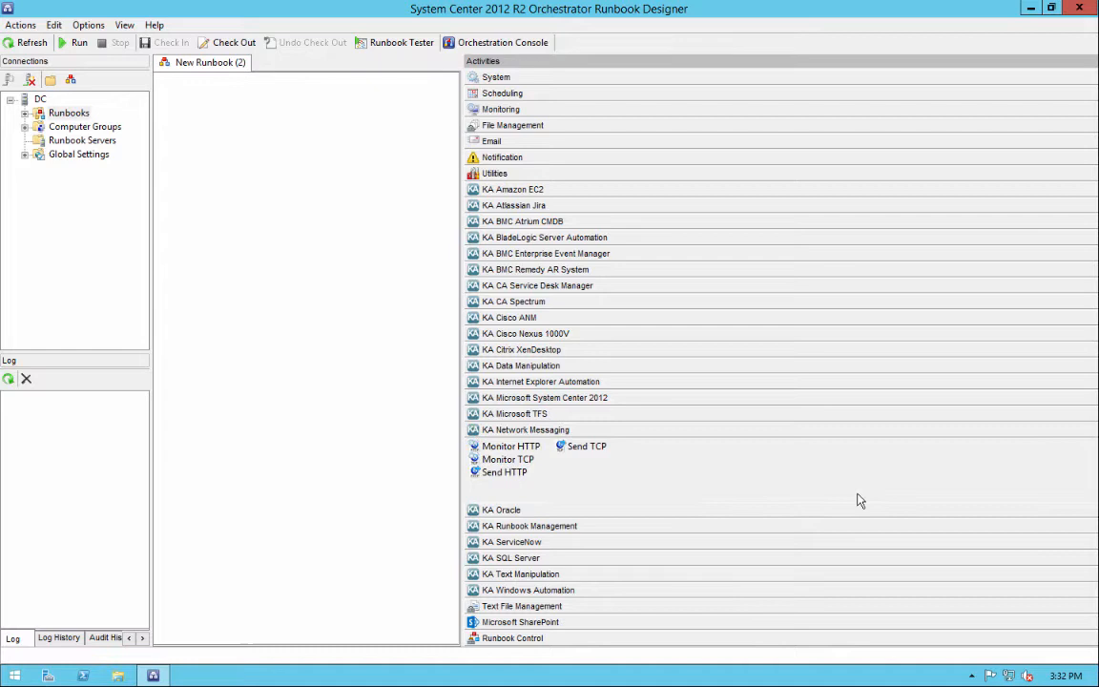
pyautogui.moveTo(857, 513)
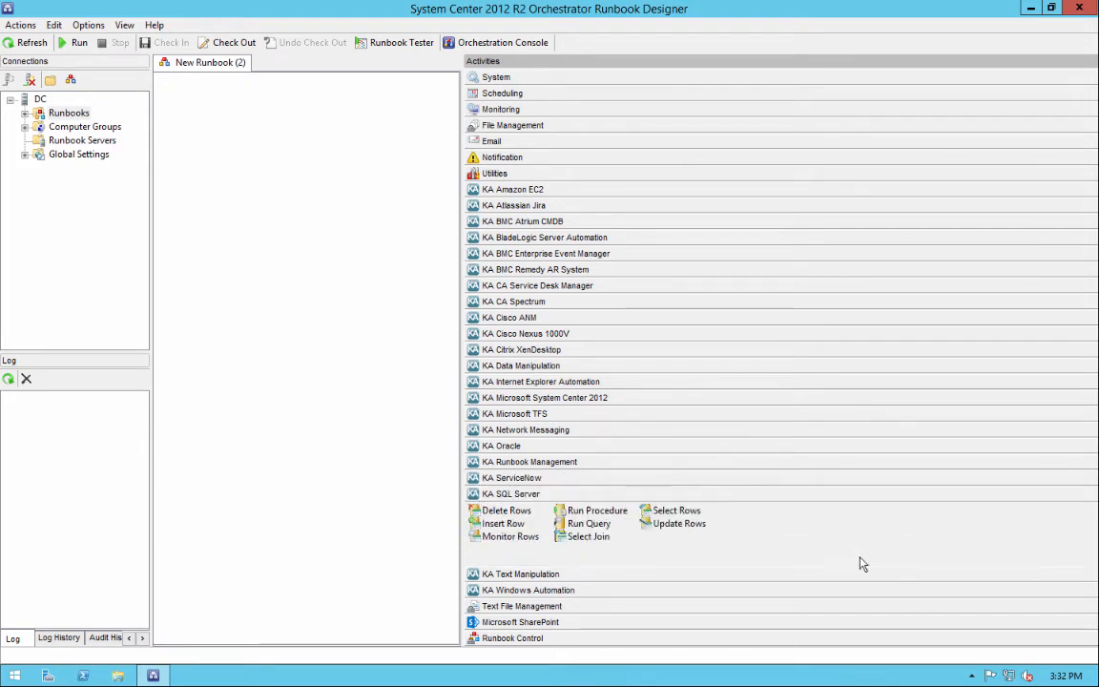
pyautogui.click(521, 509)
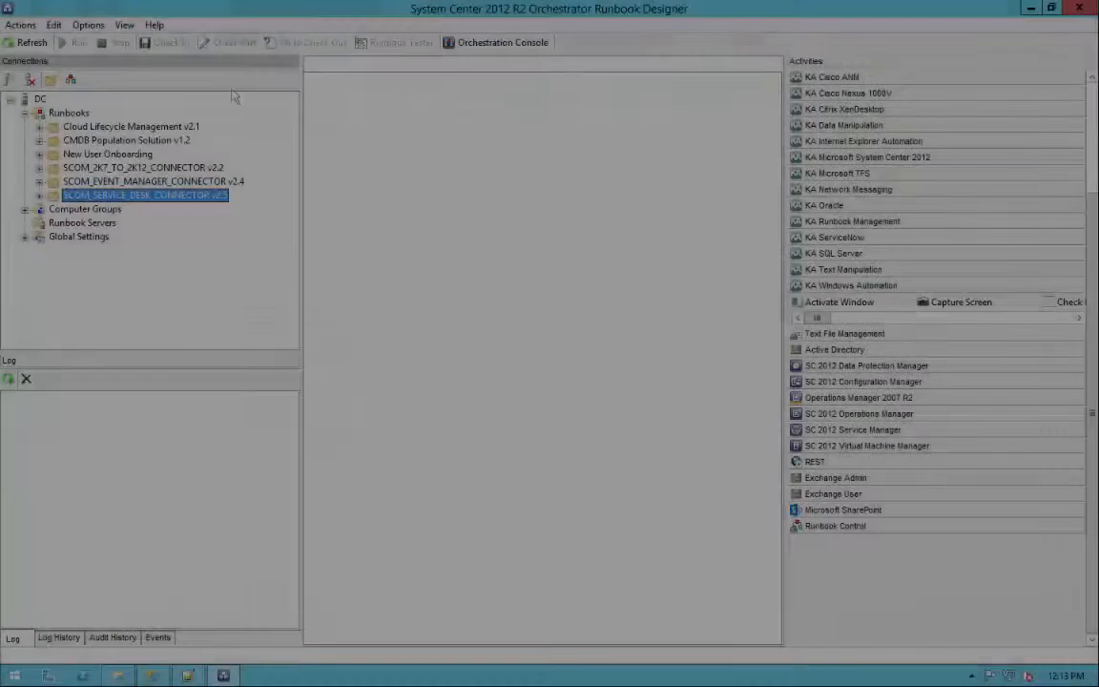
# - Review the Cloud Lifecycle Management v2.1, CMDB Population Solution v1.2 and New User Onboarding runbook folders
pyautogui.click(130, 126)
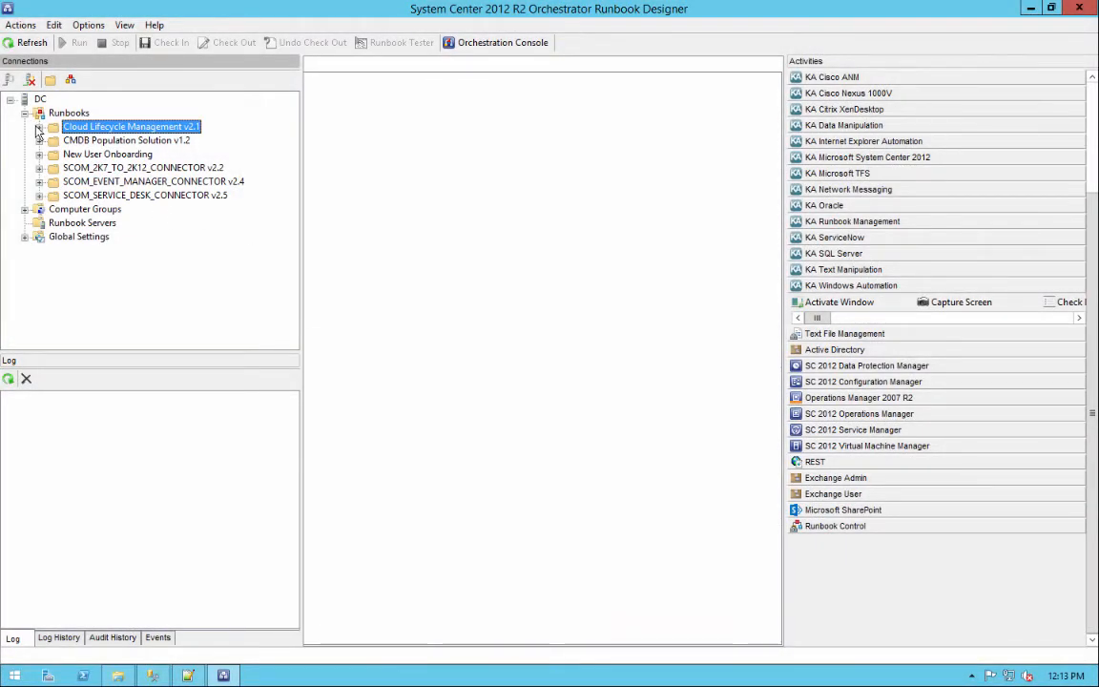
pyautogui.click(40, 126)
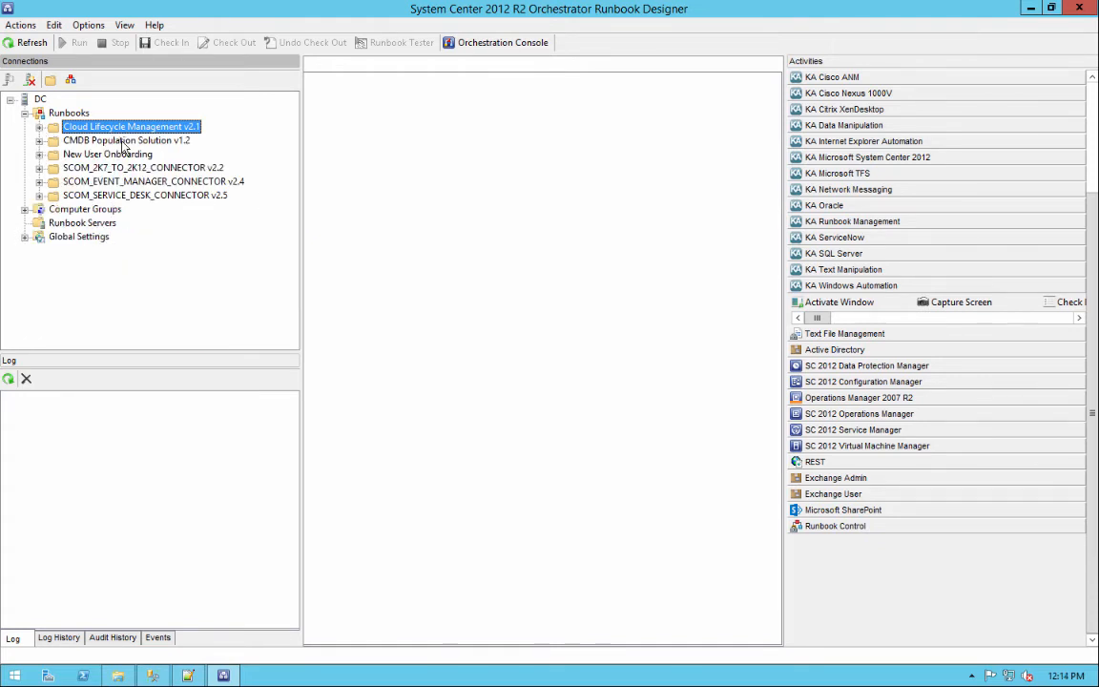
pyautogui.click(126, 142)
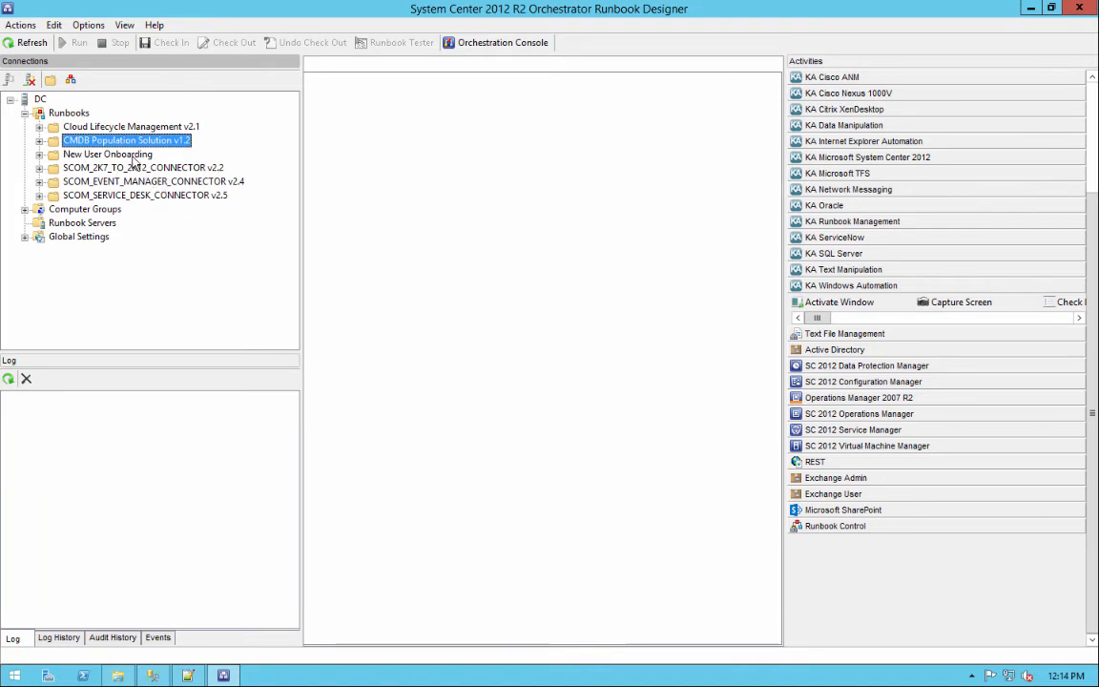
pyautogui.click(107, 152)
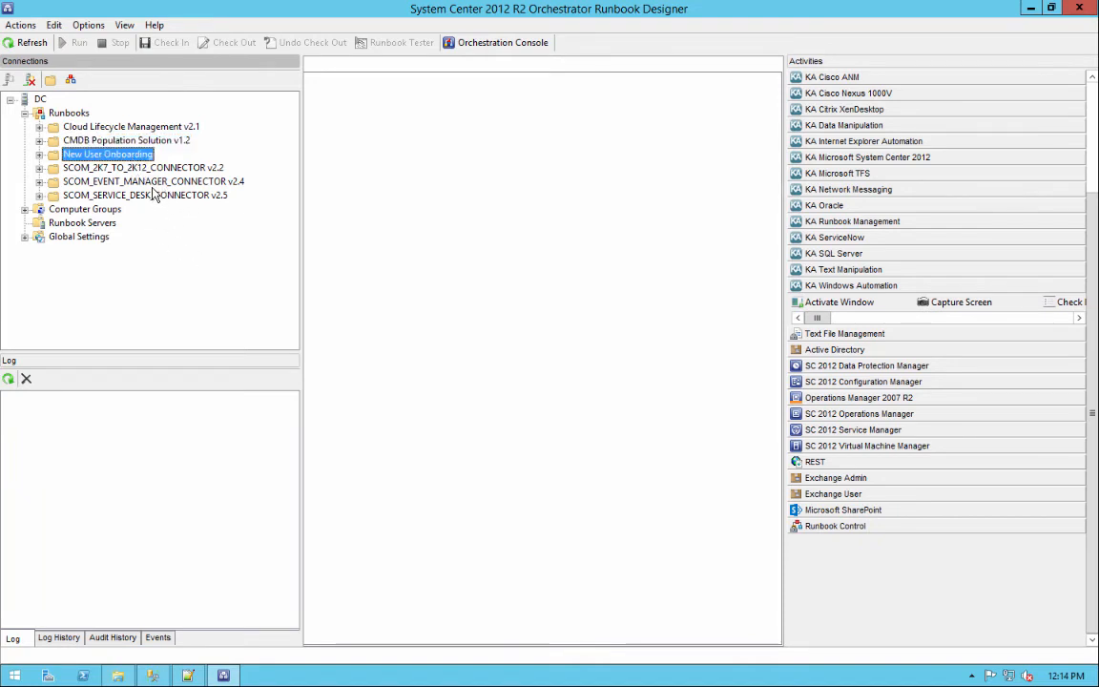
# - Review the SCOM 2K7_TO_2K12 v2.2, EVENT_MANAGER v2.4 and SERVICE_DESK v2.5 connector folders
pyautogui.click(143, 168)
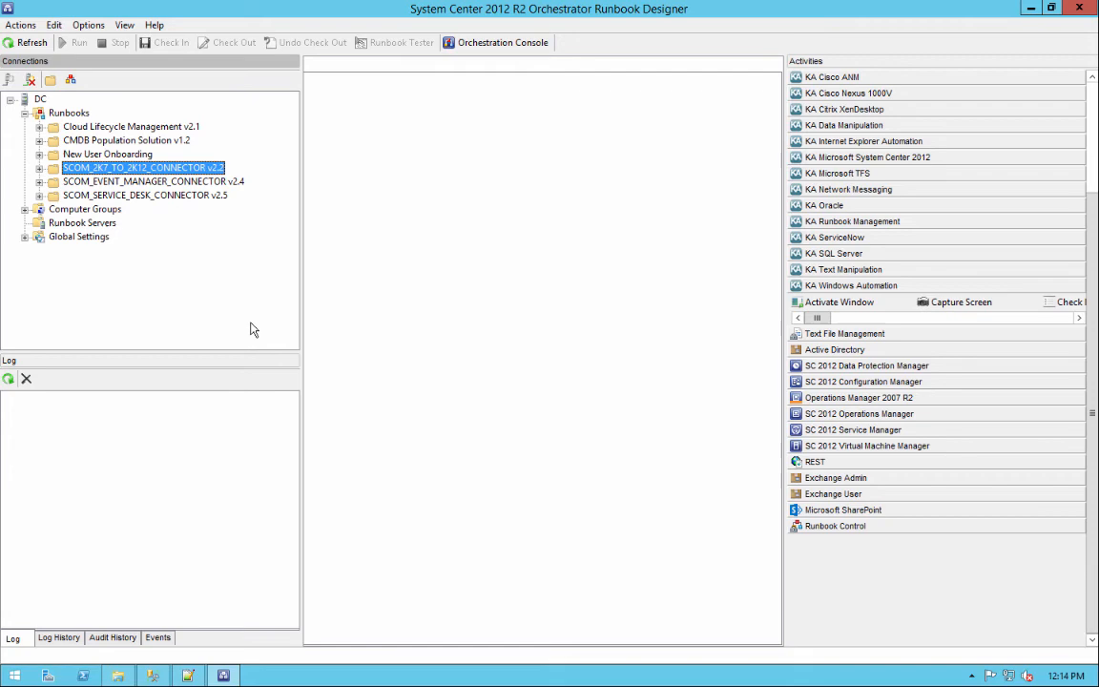
pyautogui.click(153, 182)
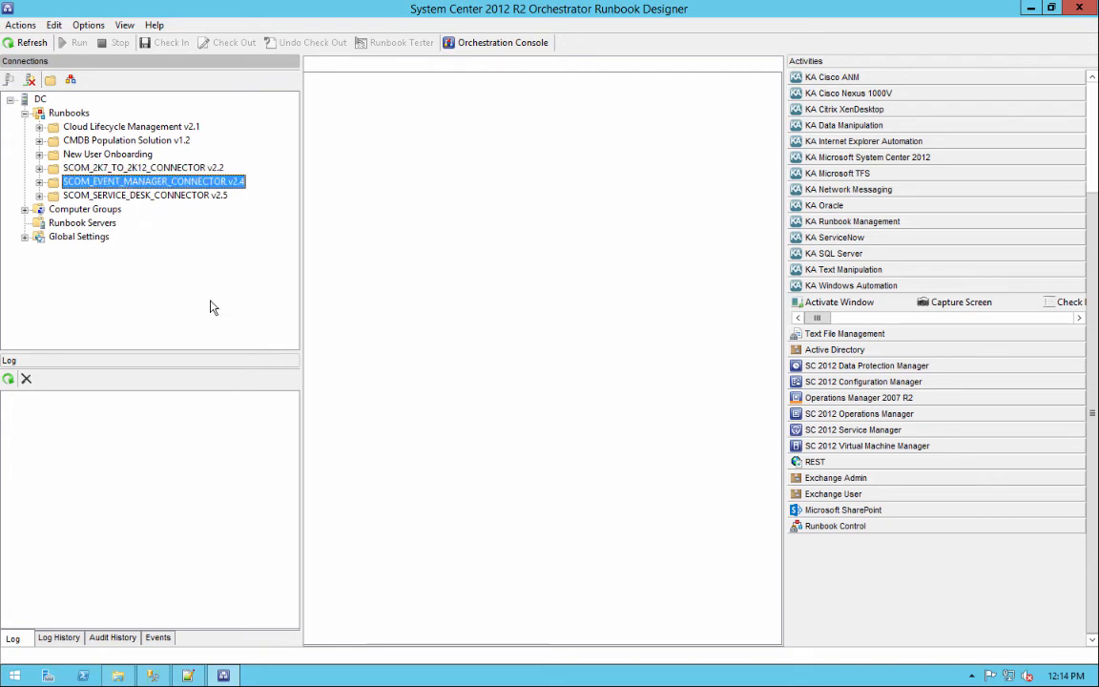
pyautogui.click(143, 195)
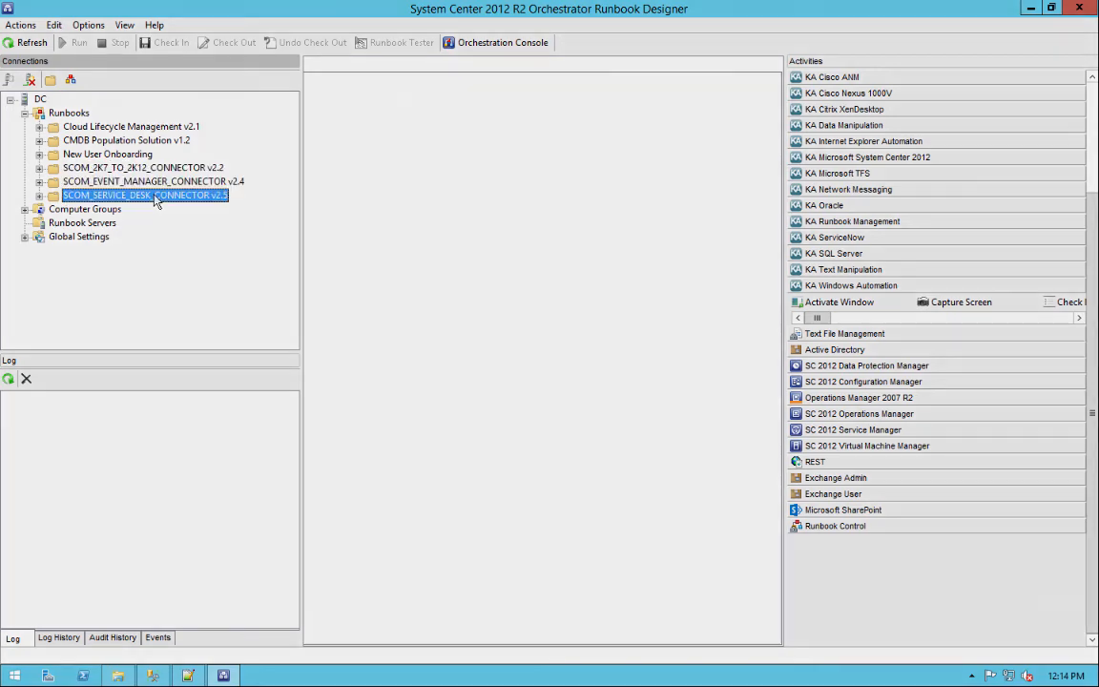